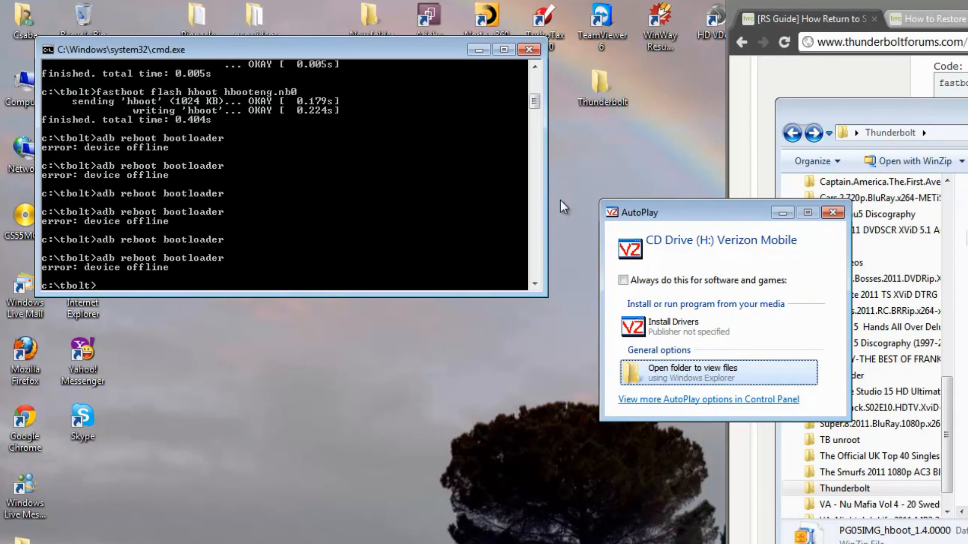
pyautogui.moveTo(652, 89)
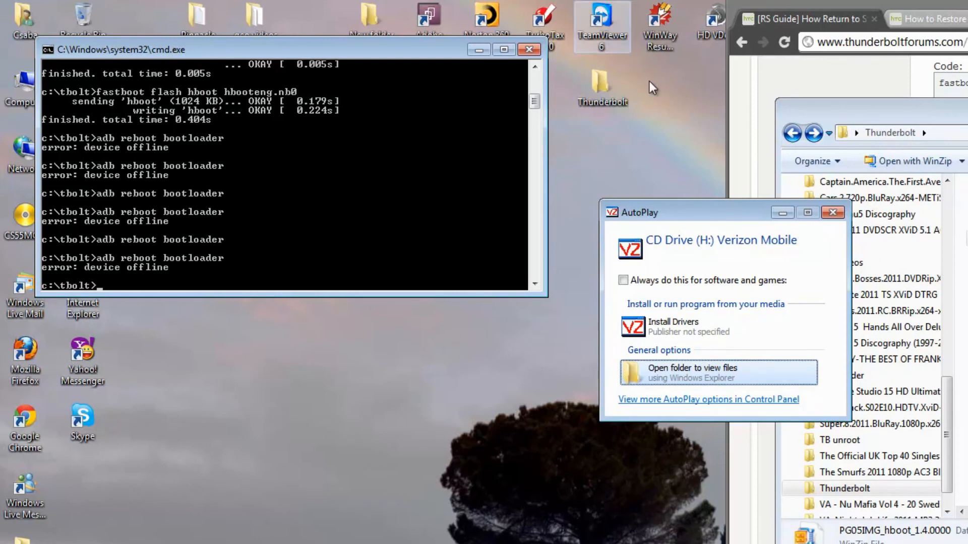
# Step: Close the AutoPlay window for CD Drive (H:) Verizon Mobile
pyautogui.click(832, 213)
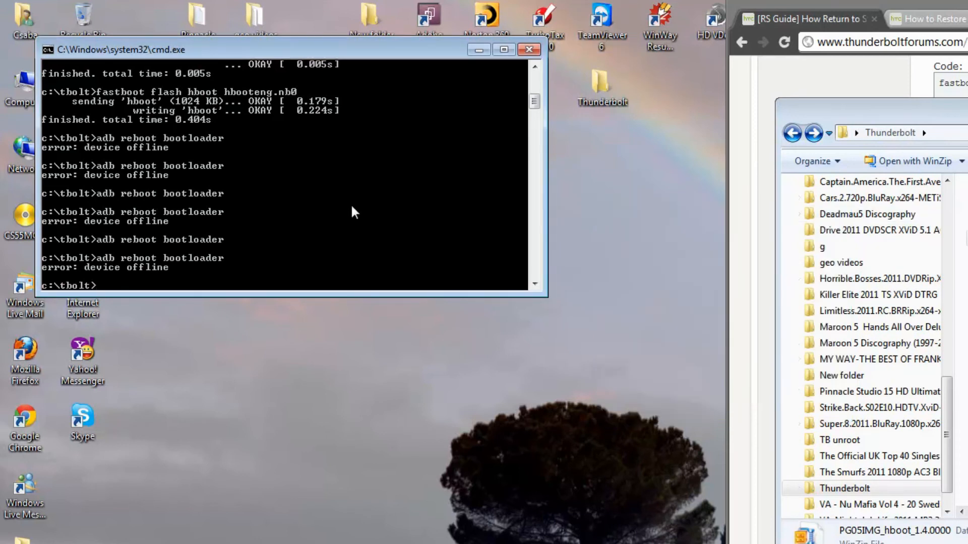